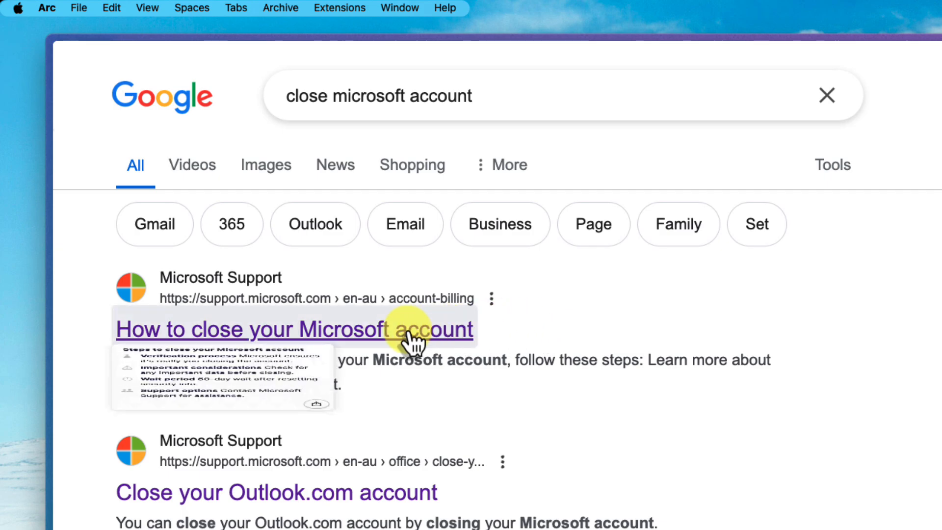
Open the 'How to close your Microsoft account' article and load its self-help results on deleted services.
click(294, 329)
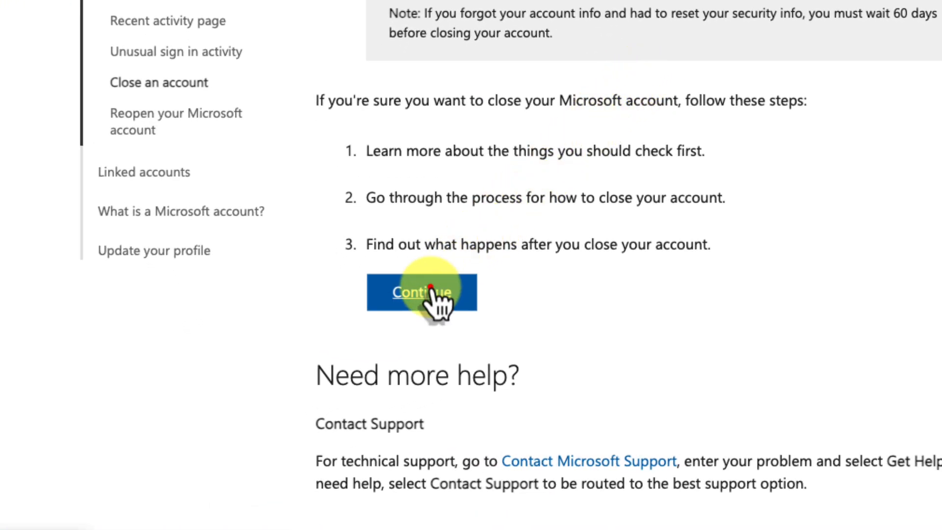
click(421, 293)
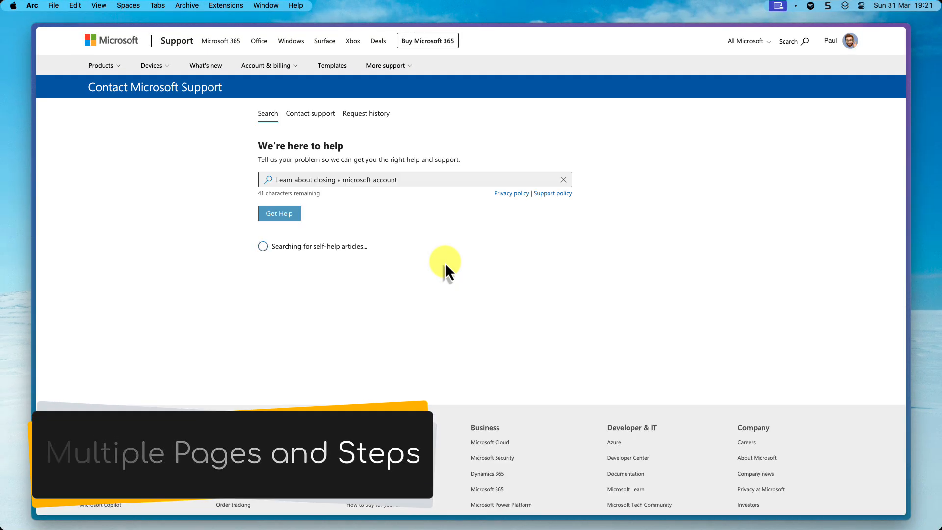
click(279, 214)
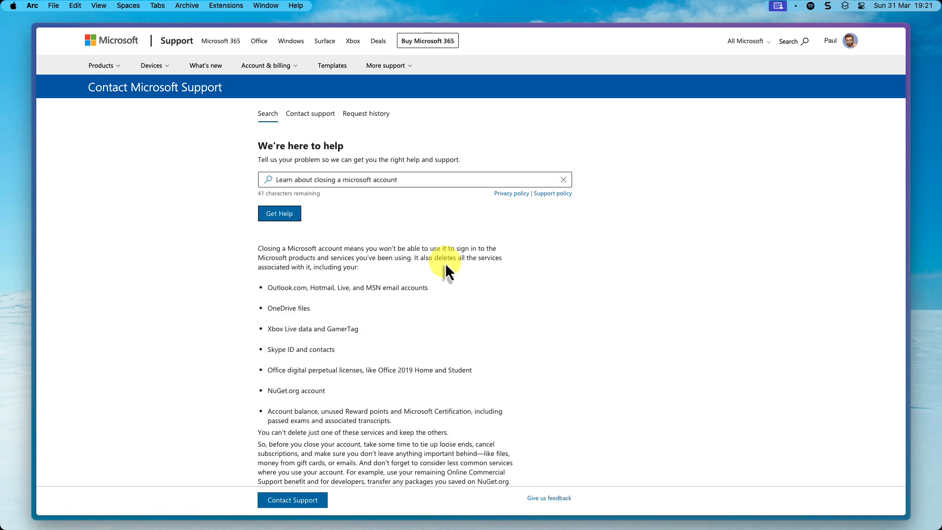
scroll(down, 3)
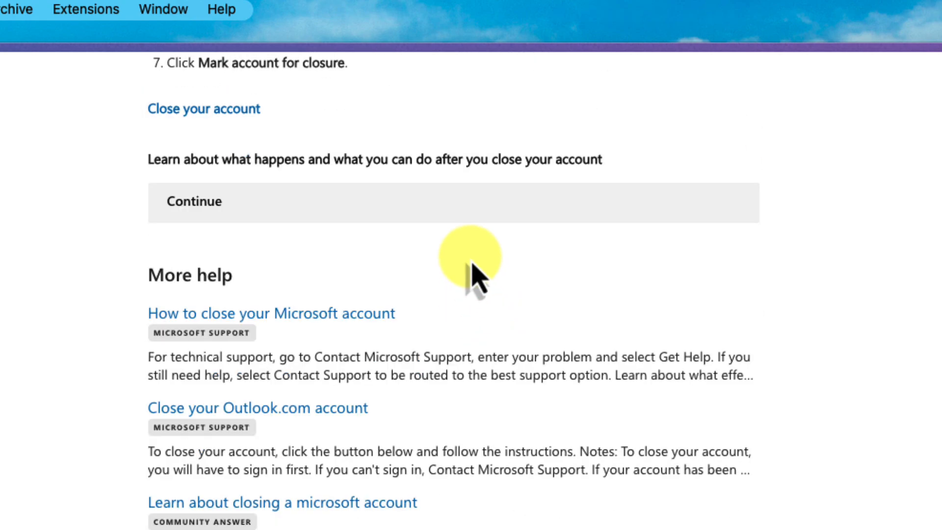
click(282, 502)
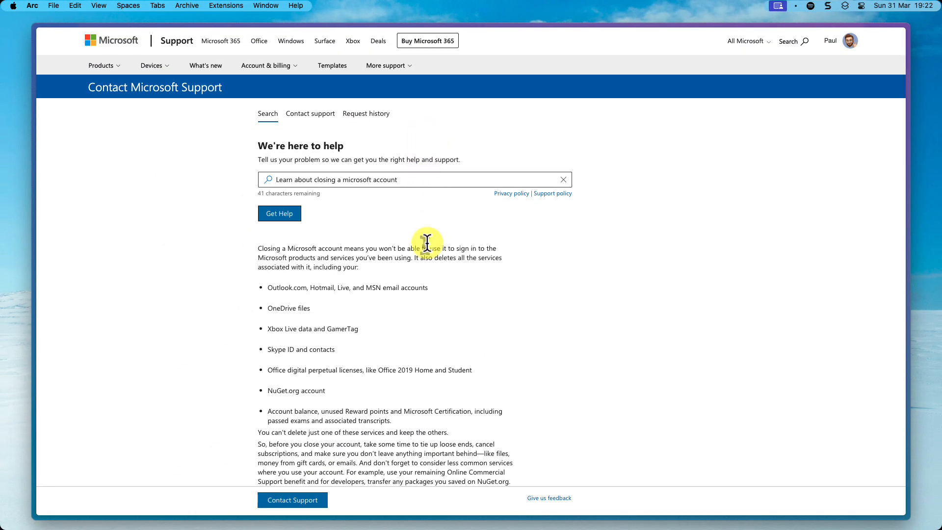
mouse_move(429, 252)
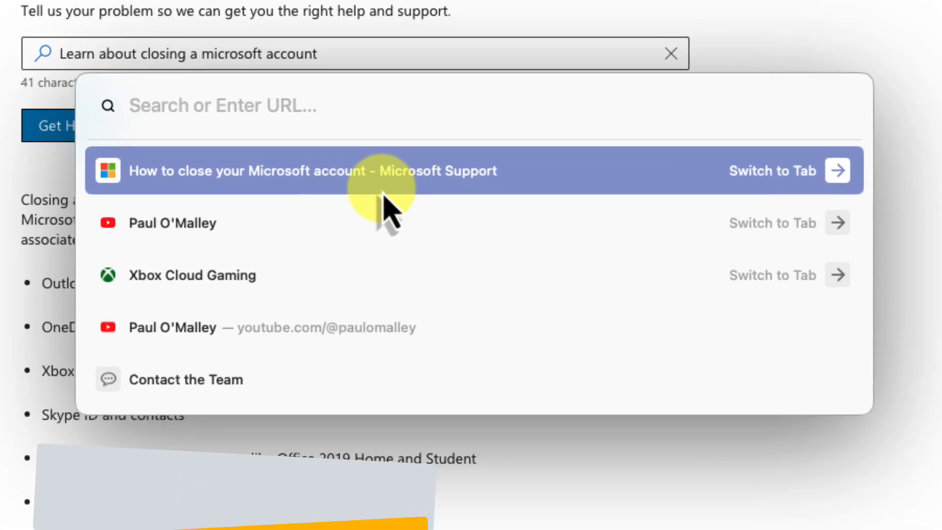
Navigate Arc to aka.ms/closeaccount.
text(aka.ms/closeaccount)
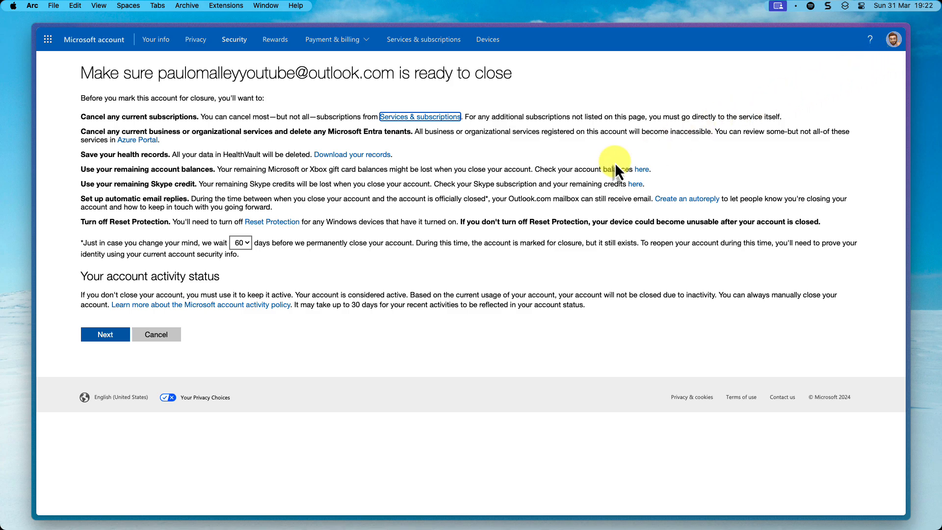
mouse_move(324, 278)
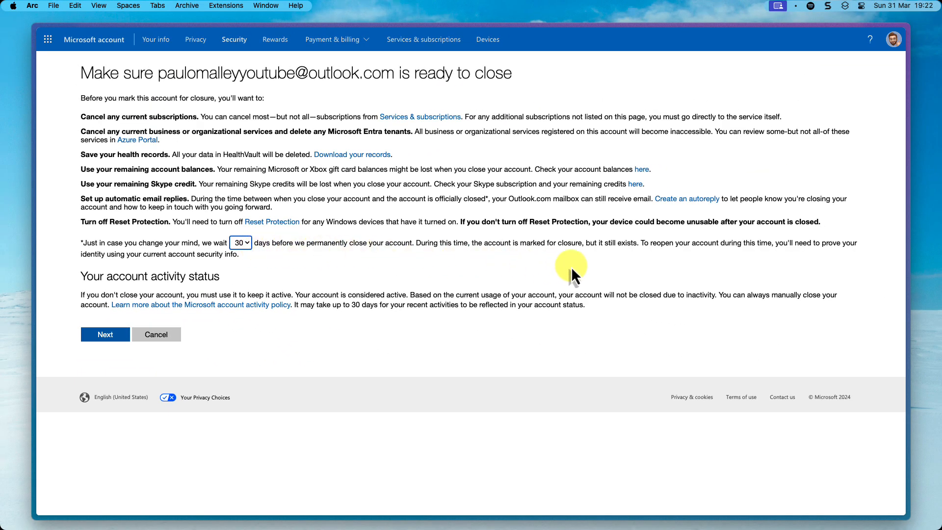
mouse_move(291, 252)
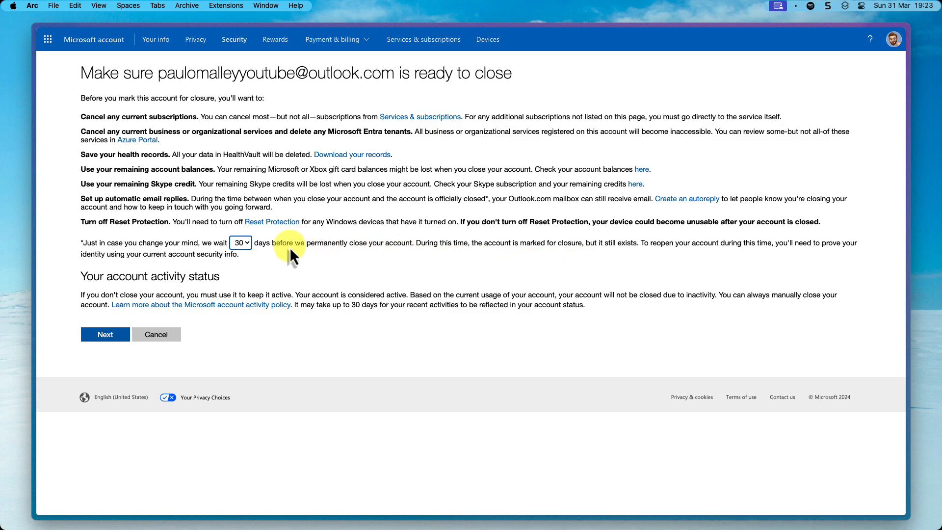
Set the closure waiting period to 30 days and proceed to the acknowledgement checklist.
click(240, 243)
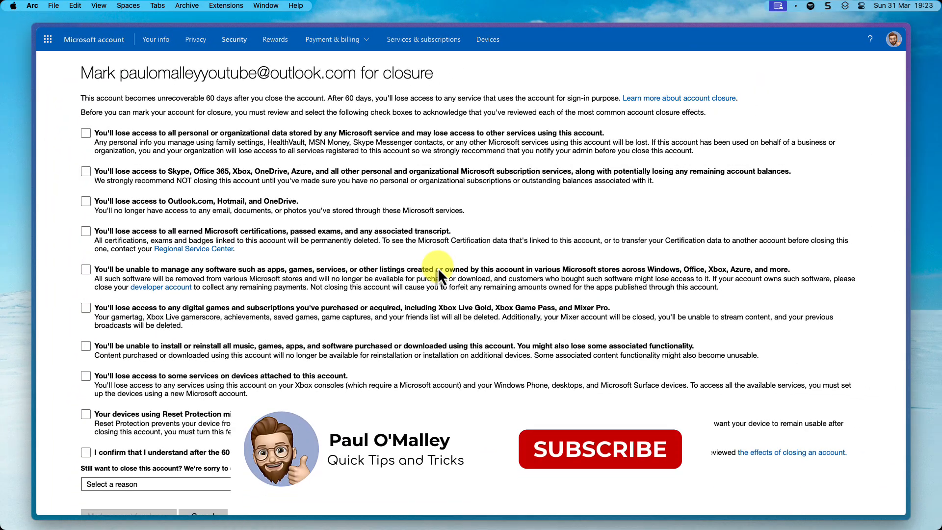
Acknowledge losing personal data, Skype/Office/Xbox subscriptions, Outlook and OneDrive, certifications, and published software.
click(599, 449)
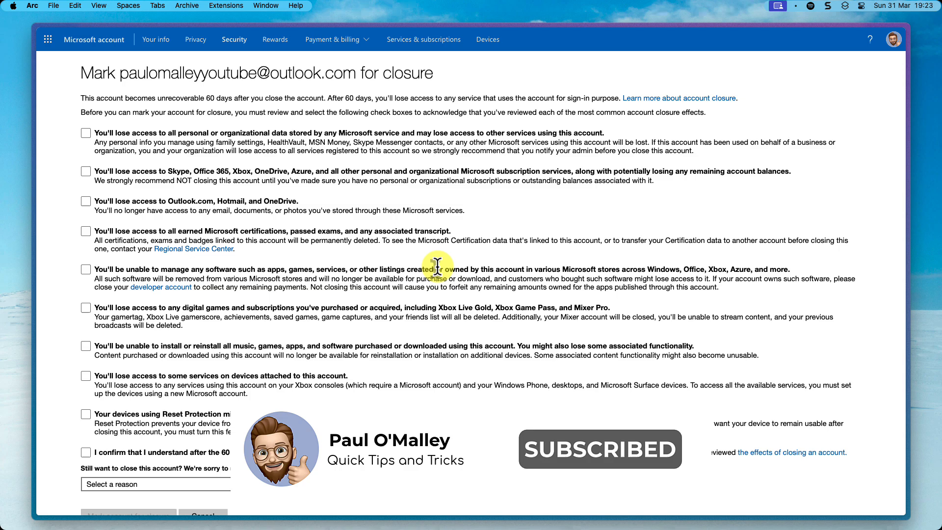
click(85, 133)
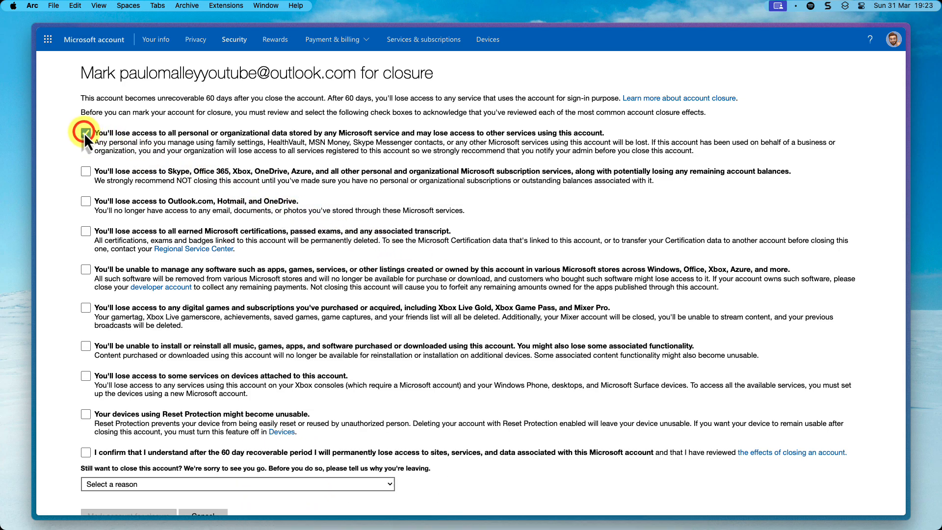
click(86, 133)
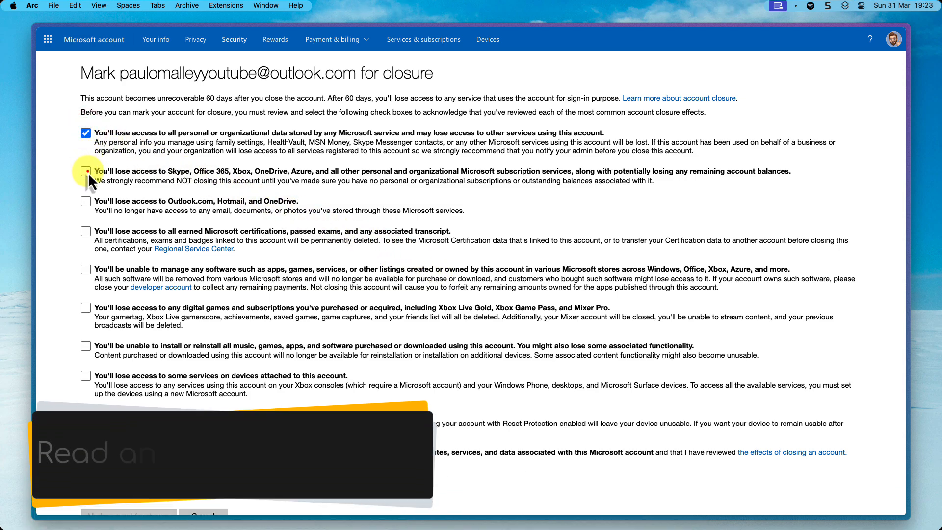
click(86, 171)
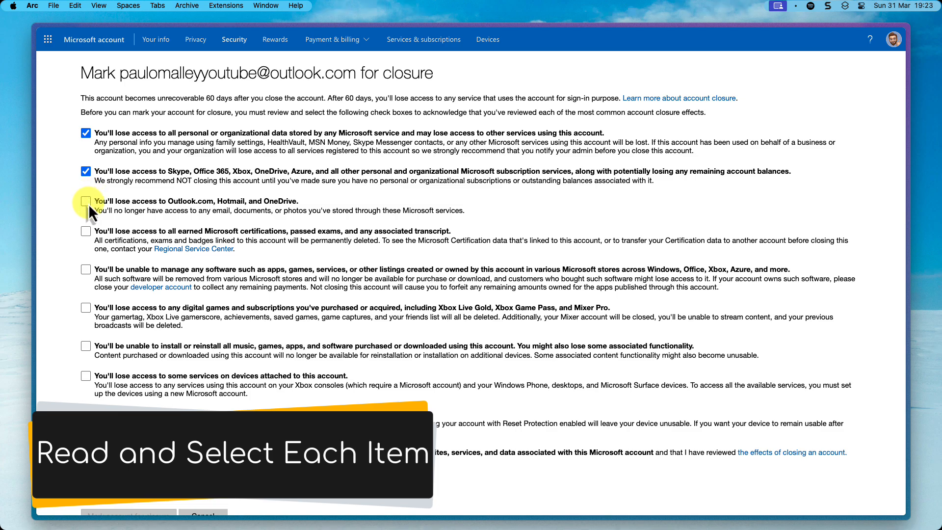
click(86, 201)
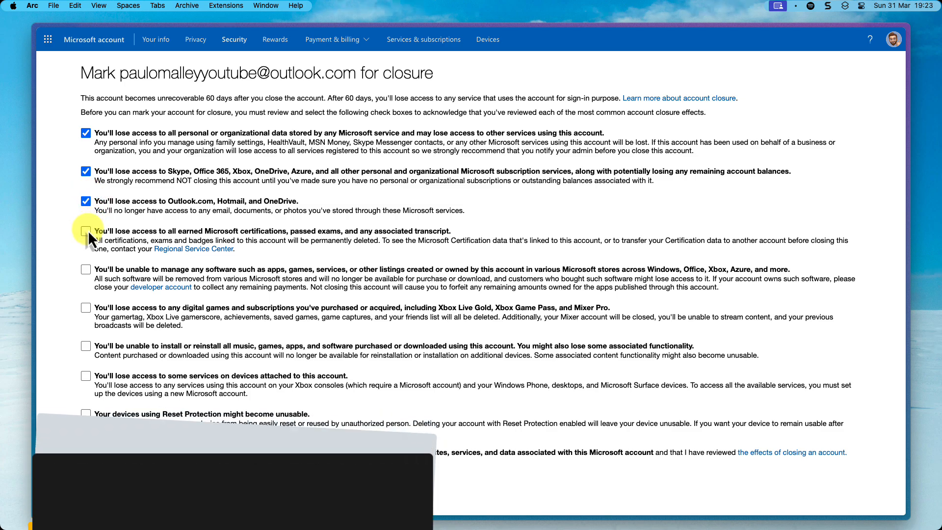
click(86, 231)
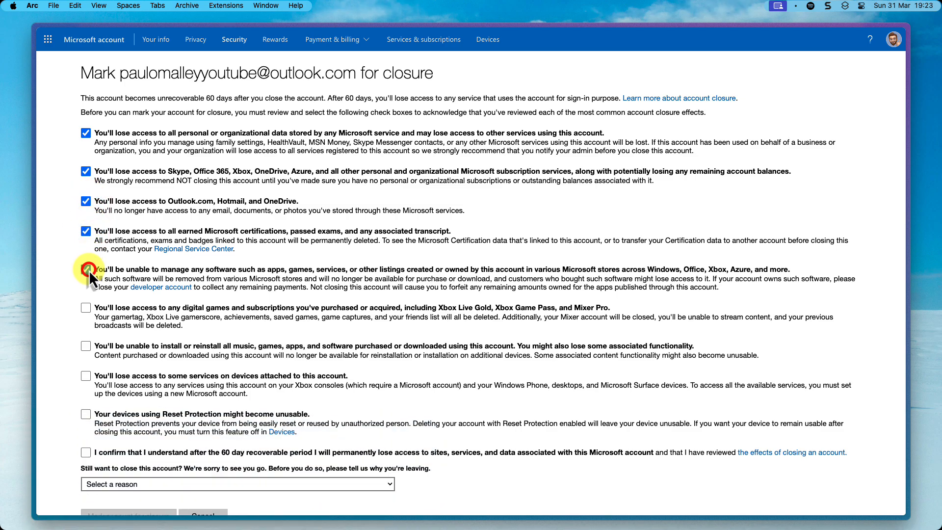
click(86, 269)
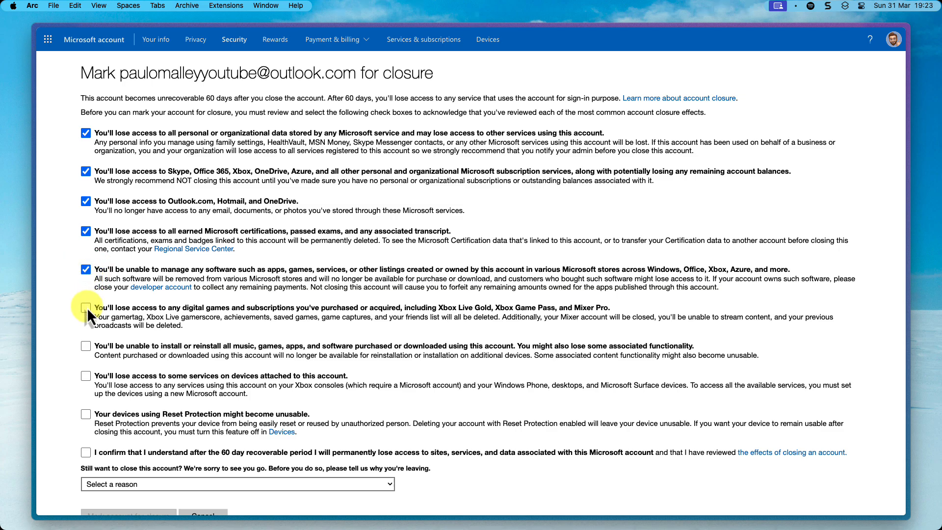
Acknowledge losing games, purchased content, device services, Reset Protection, and confirm the 60-day permanent loss.
click(86, 308)
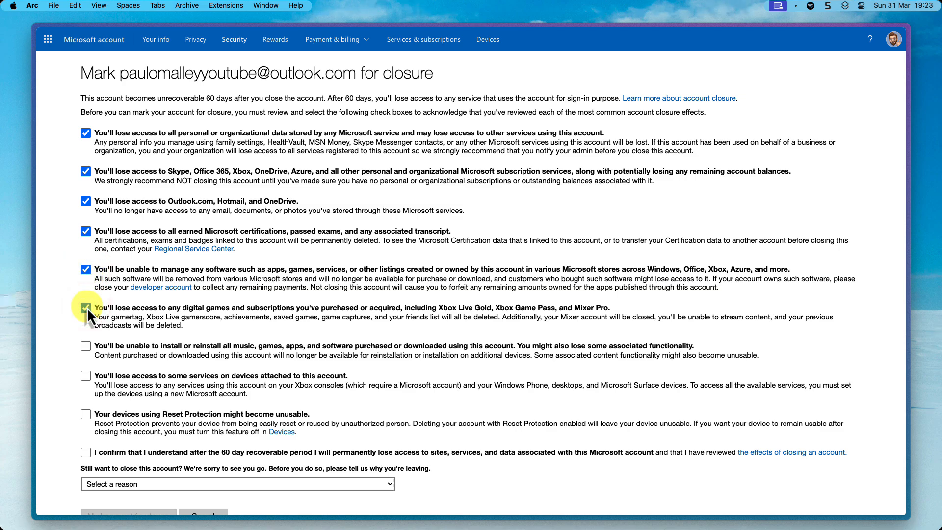
click(86, 307)
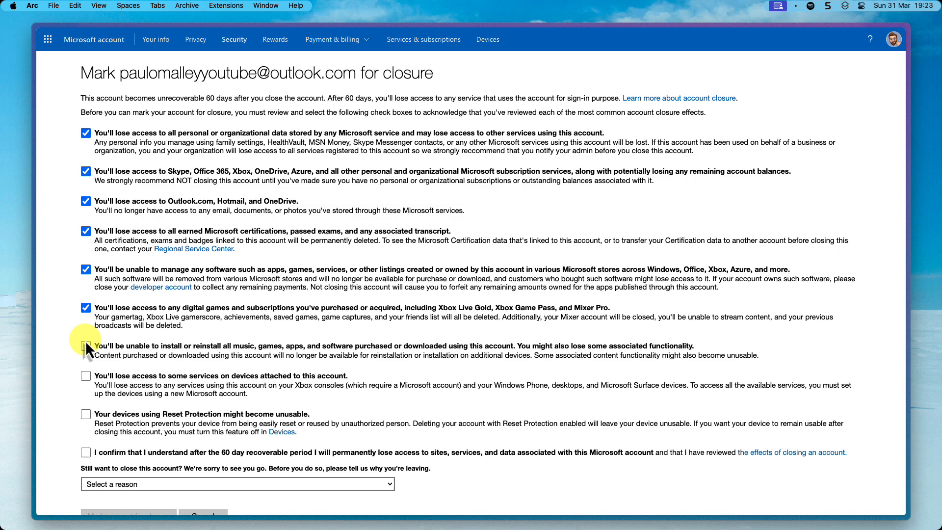
click(86, 346)
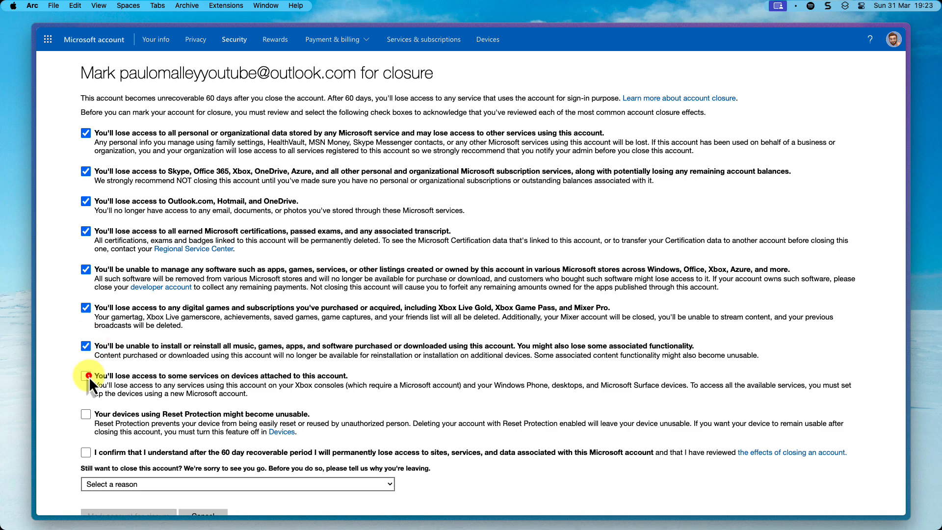
click(86, 376)
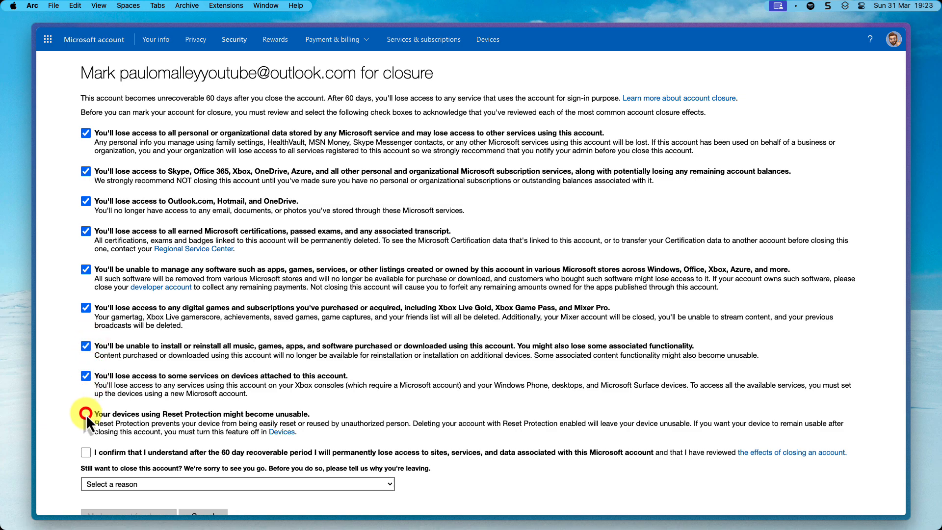
click(86, 415)
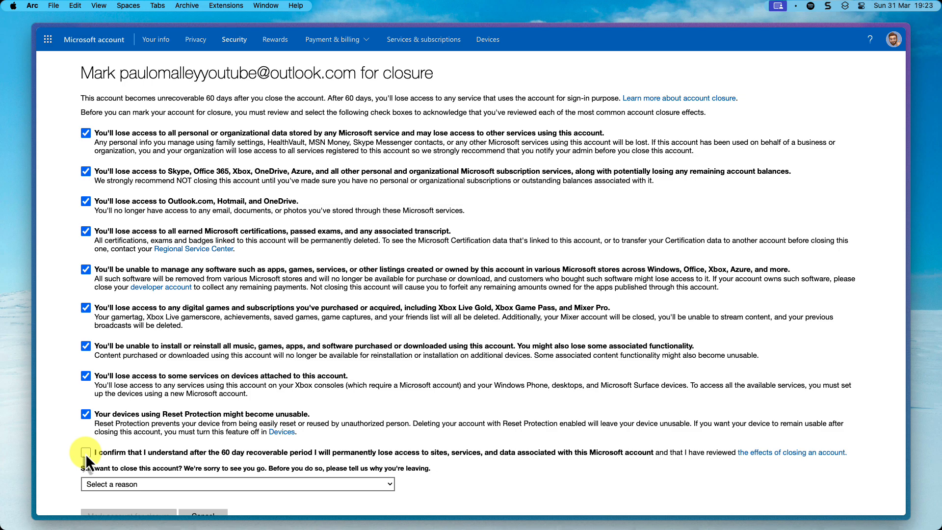
click(85, 452)
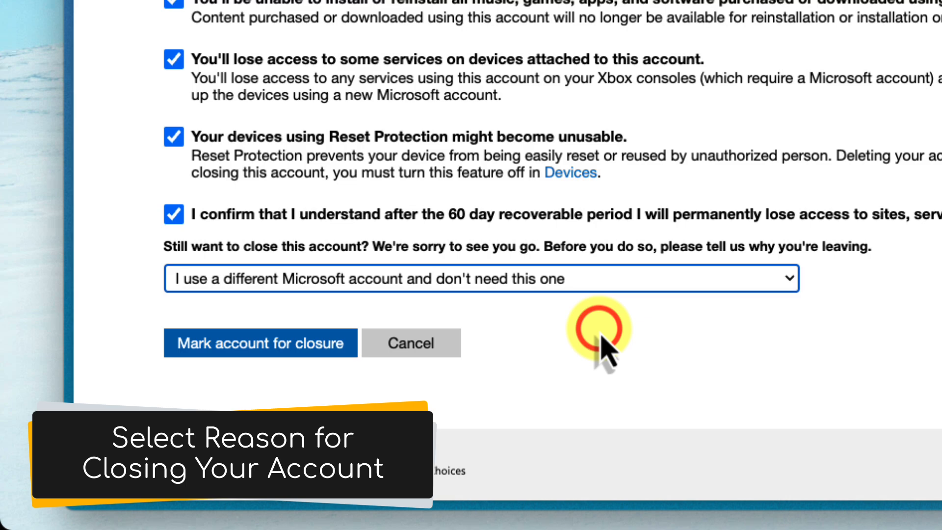
mouse_move(478, 354)
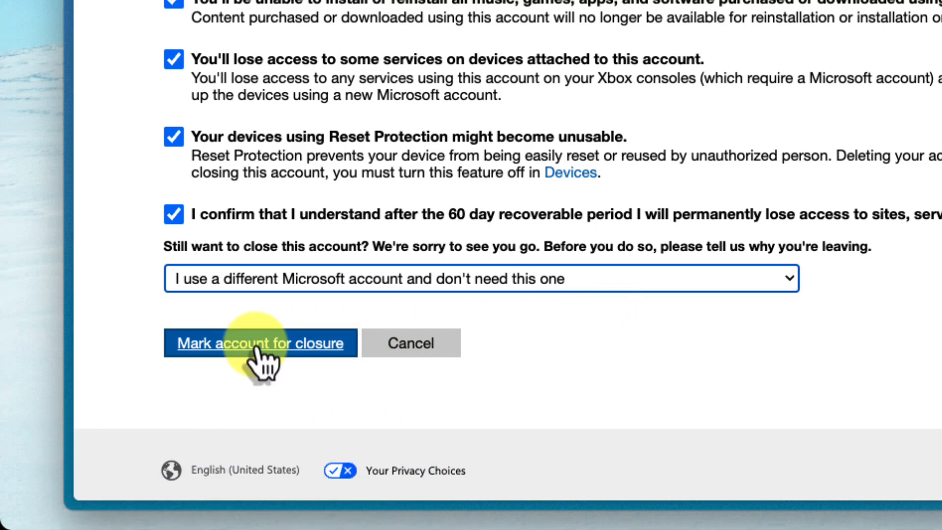
Choose 'I use a different Microsoft account and don't need this one' and mark the account for closure.
click(260, 343)
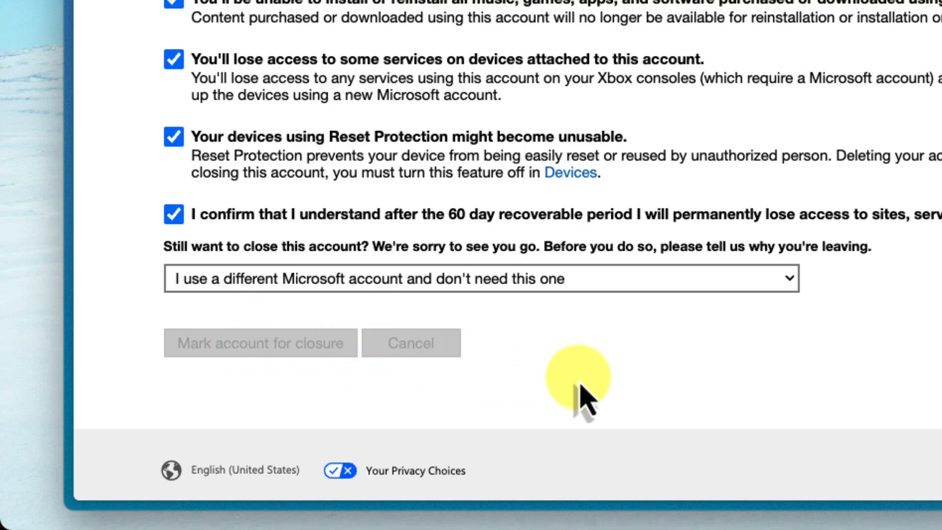
click(260, 343)
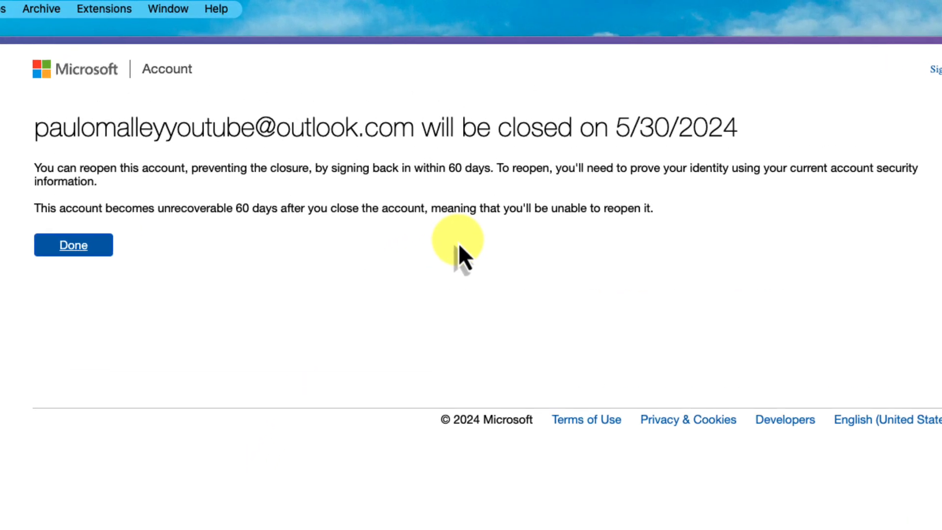
mouse_move(766, 126)
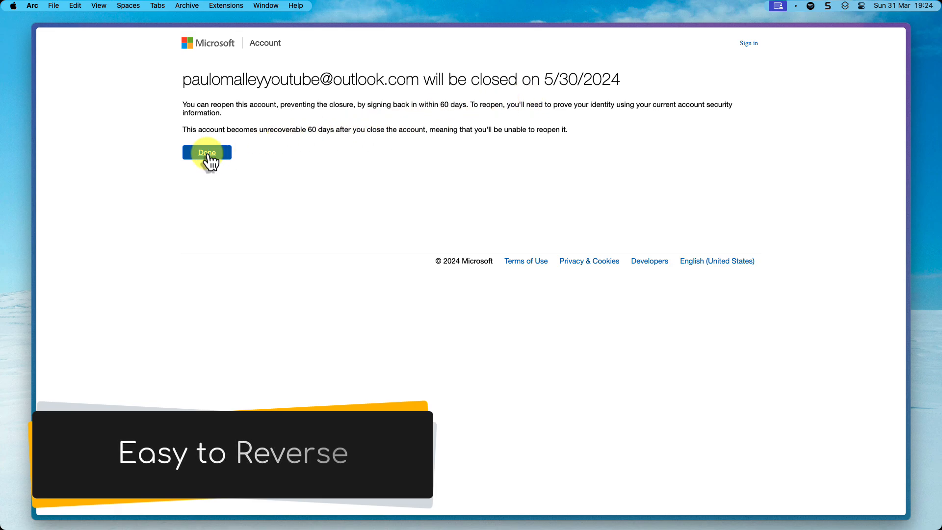
Dismiss the notice that the account closes on 5/30/2024.
click(207, 152)
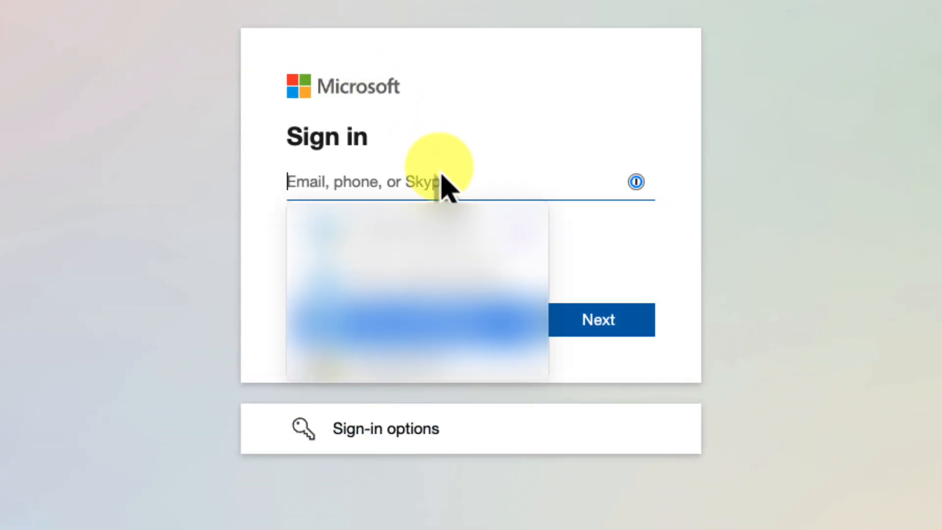
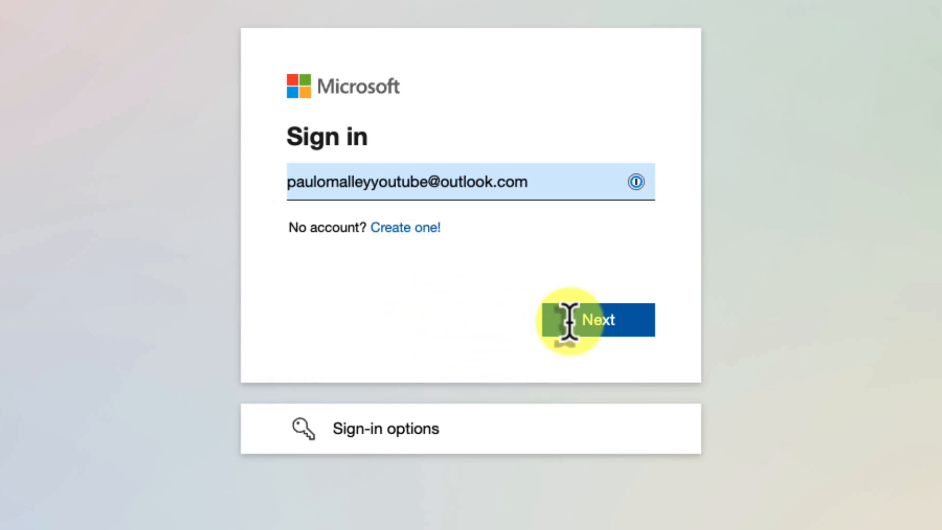
click(598, 319)
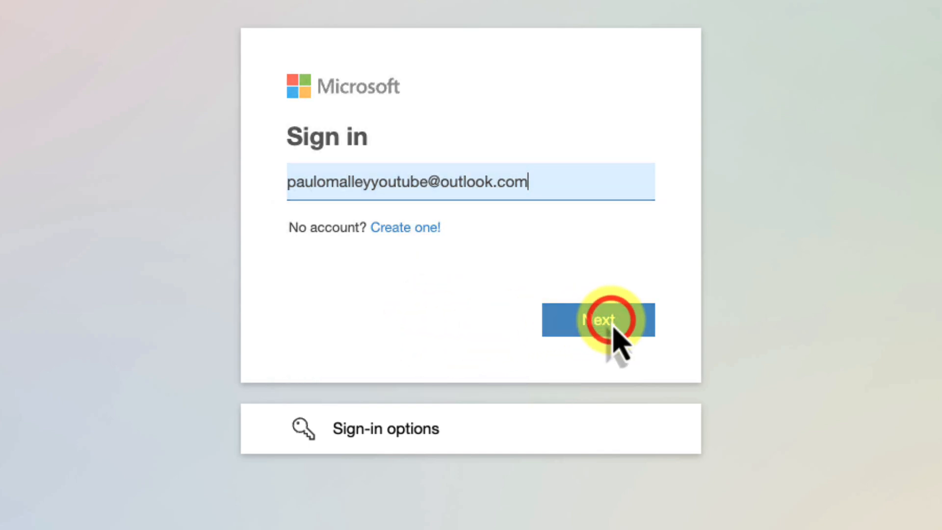
click(599, 319)
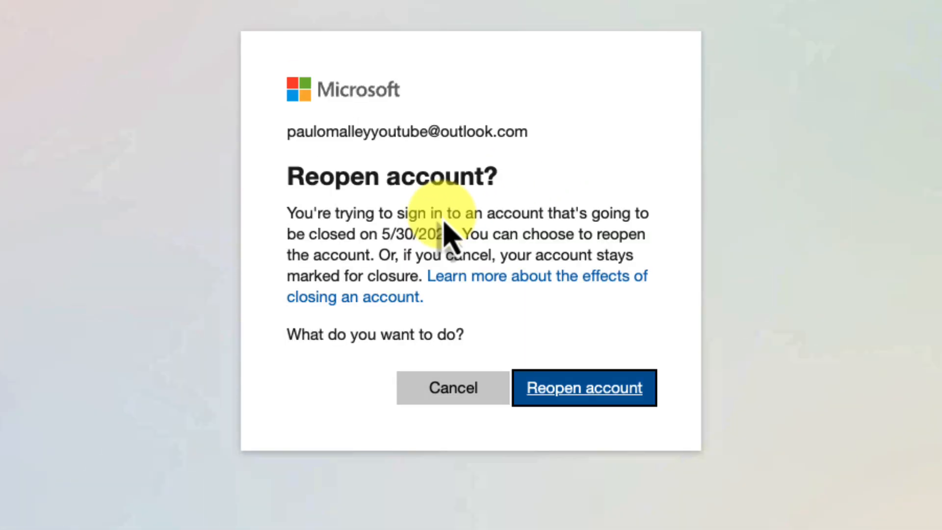
mouse_move(469, 304)
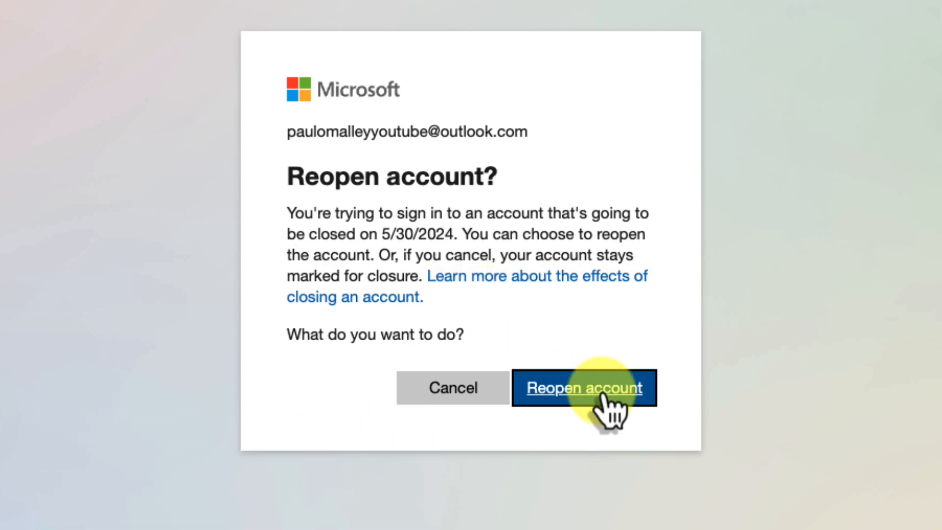
click(584, 387)
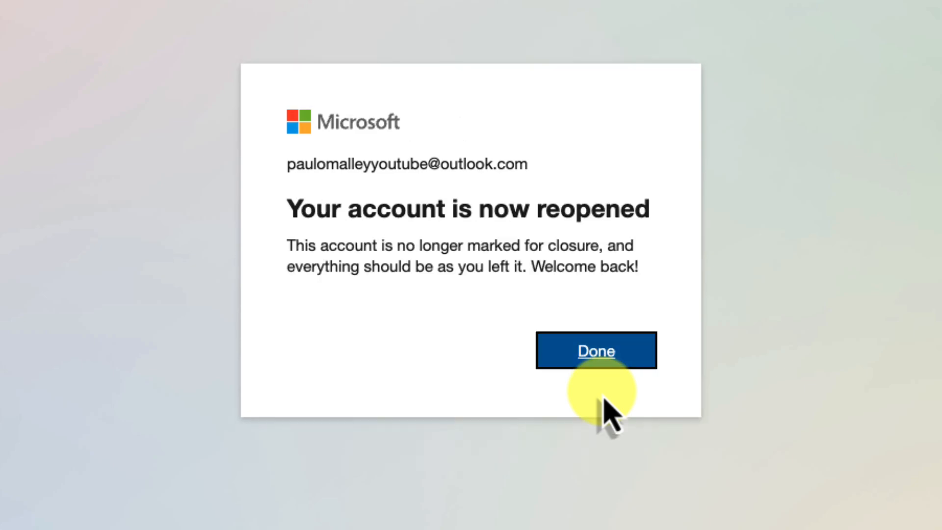
mouse_move(474, 319)
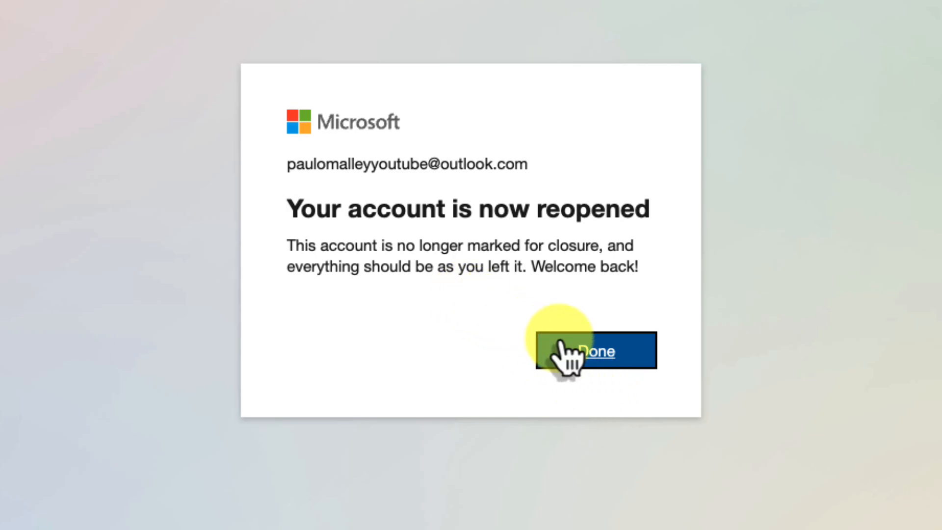
Dismiss the 'account reopened' confirmation and sign out from the profile avatar menu.
click(594, 351)
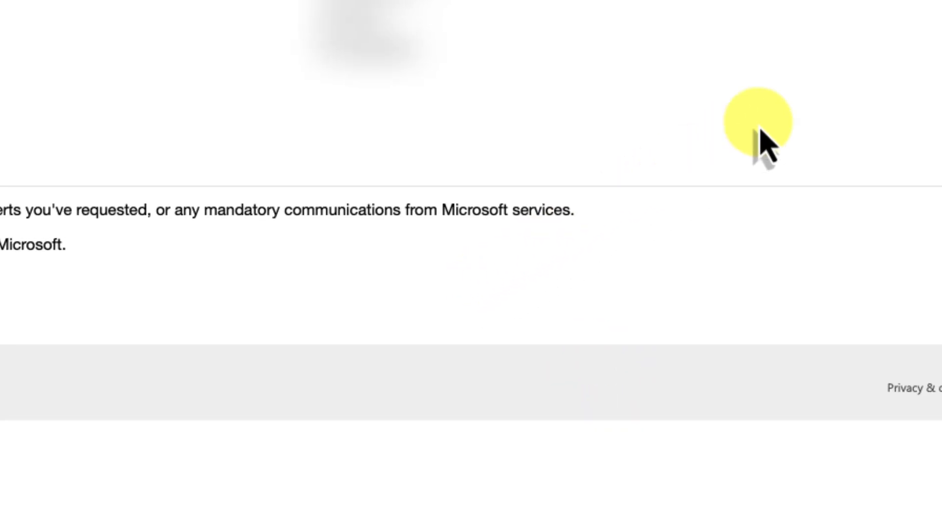
click(803, 112)
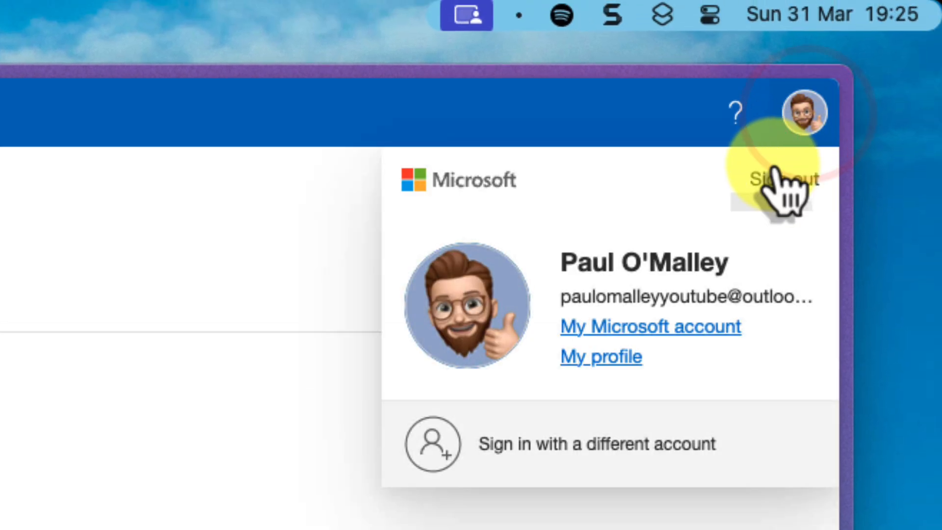
click(783, 178)
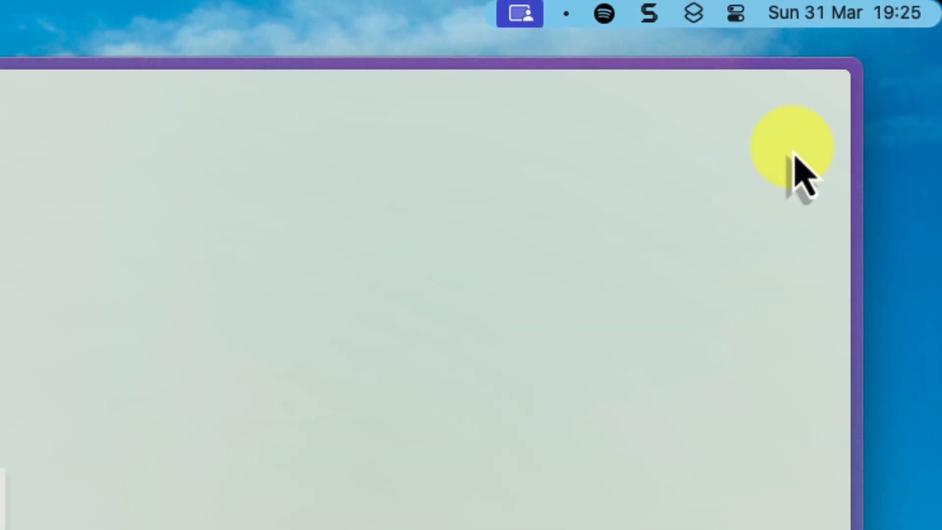